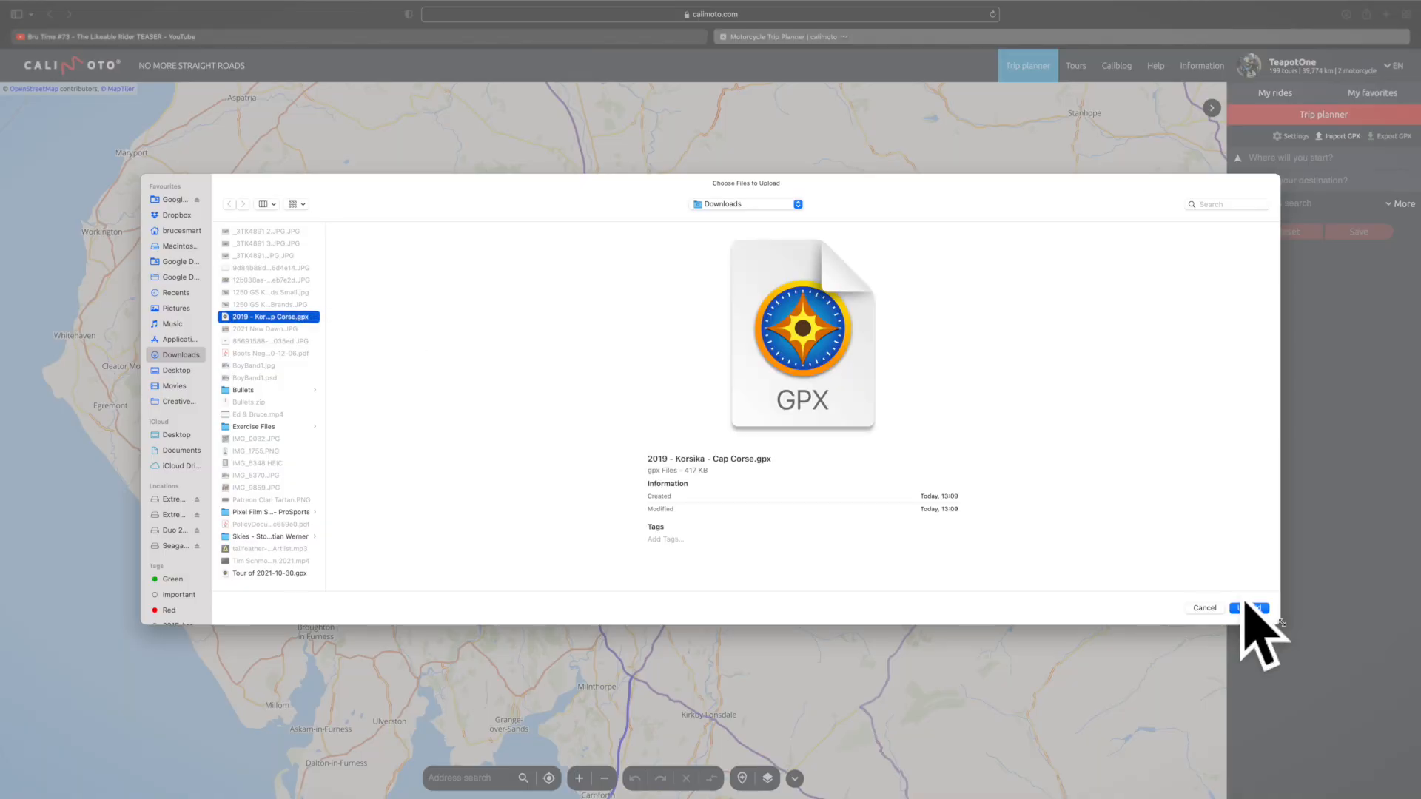
# Upload the 2019 - Korsika - Cap Corse GPX file from Downloads into the trip planner.
pyautogui.click(1251, 608)
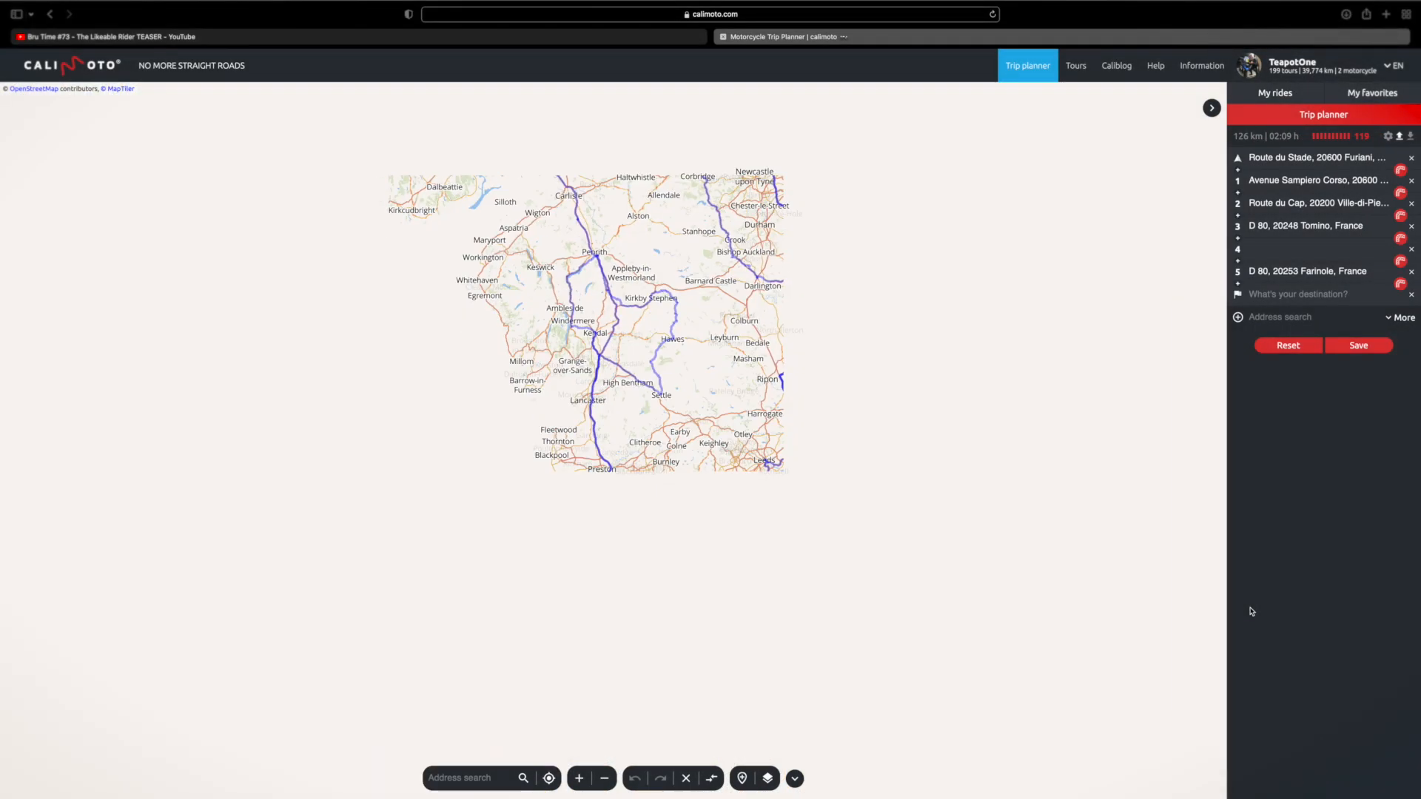